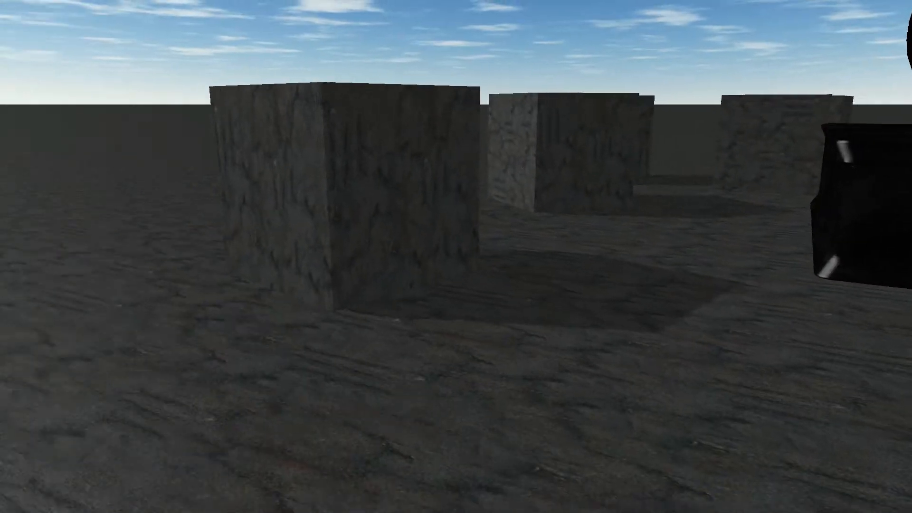
{"action": "mouse_move", "coordinate": [456, 256]}
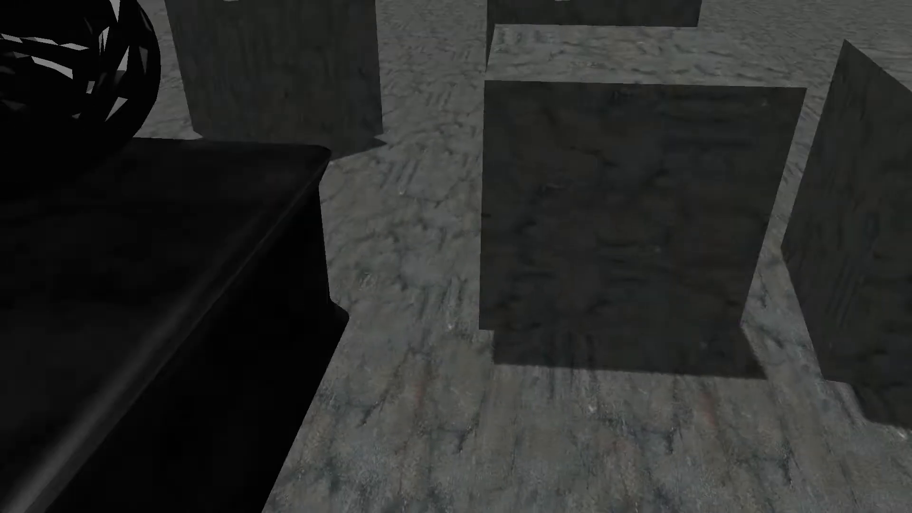
{"action": "mouse_move", "coordinate": [456, 256]}
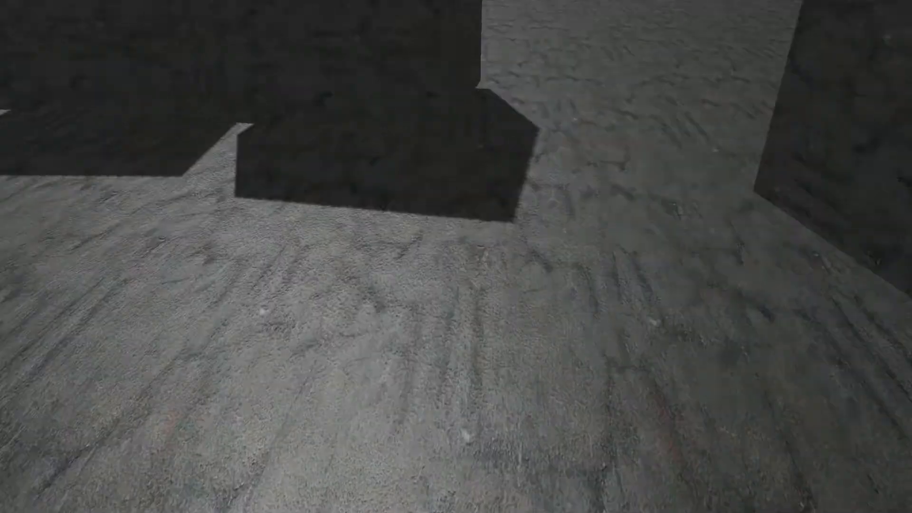
{"action": "mouse_move", "coordinate": [456, 257]}
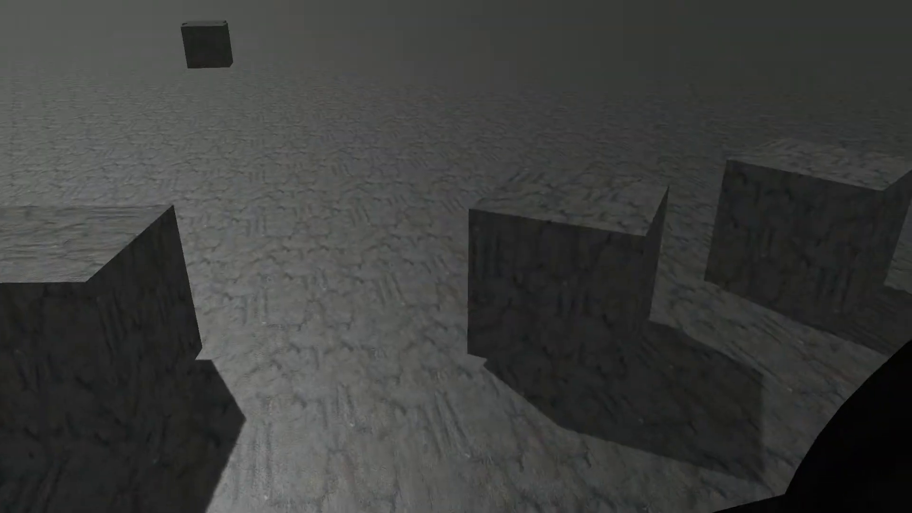
{"action": "mouse_move", "coordinate": [456, 257]}
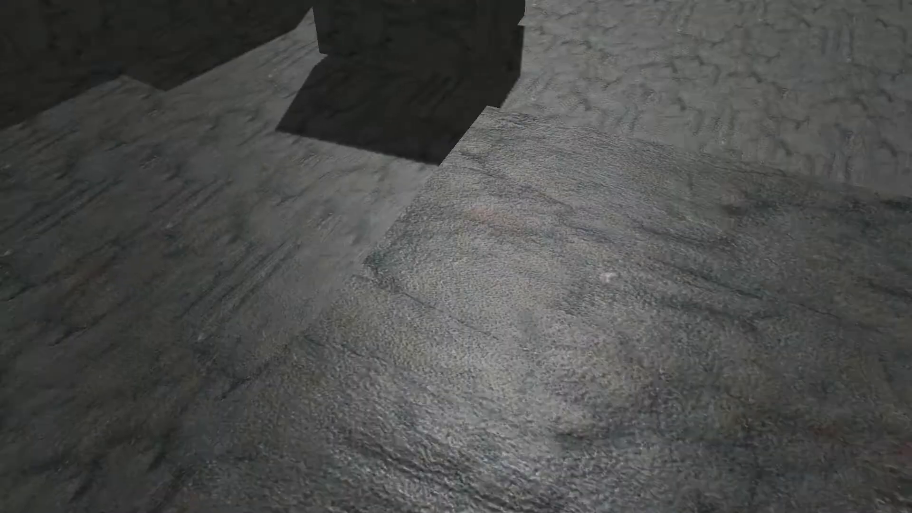
{"action": "mouse_move", "coordinate": [457, 256]}
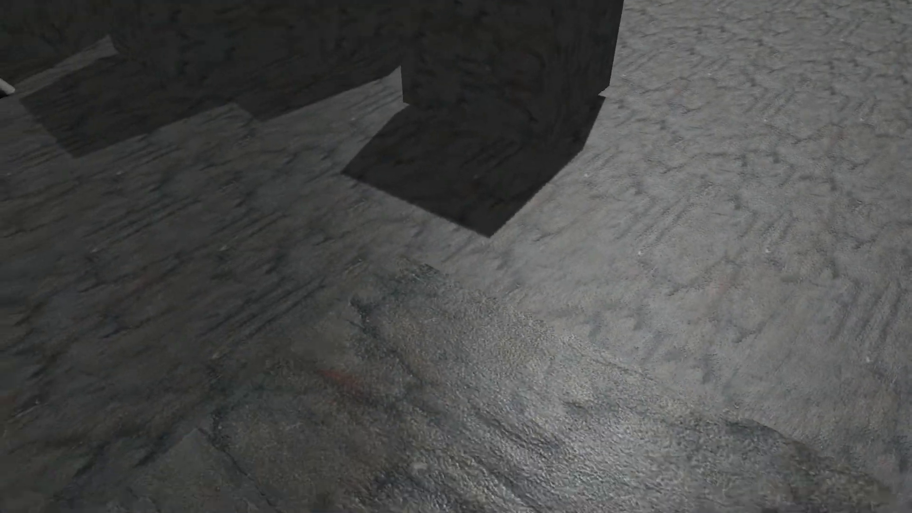
{"action": "mouse_move", "coordinate": [456, 257]}
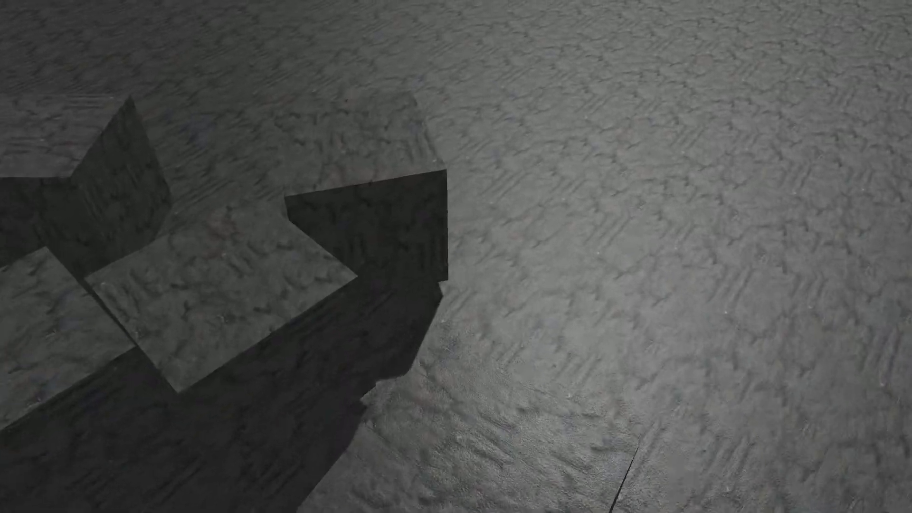